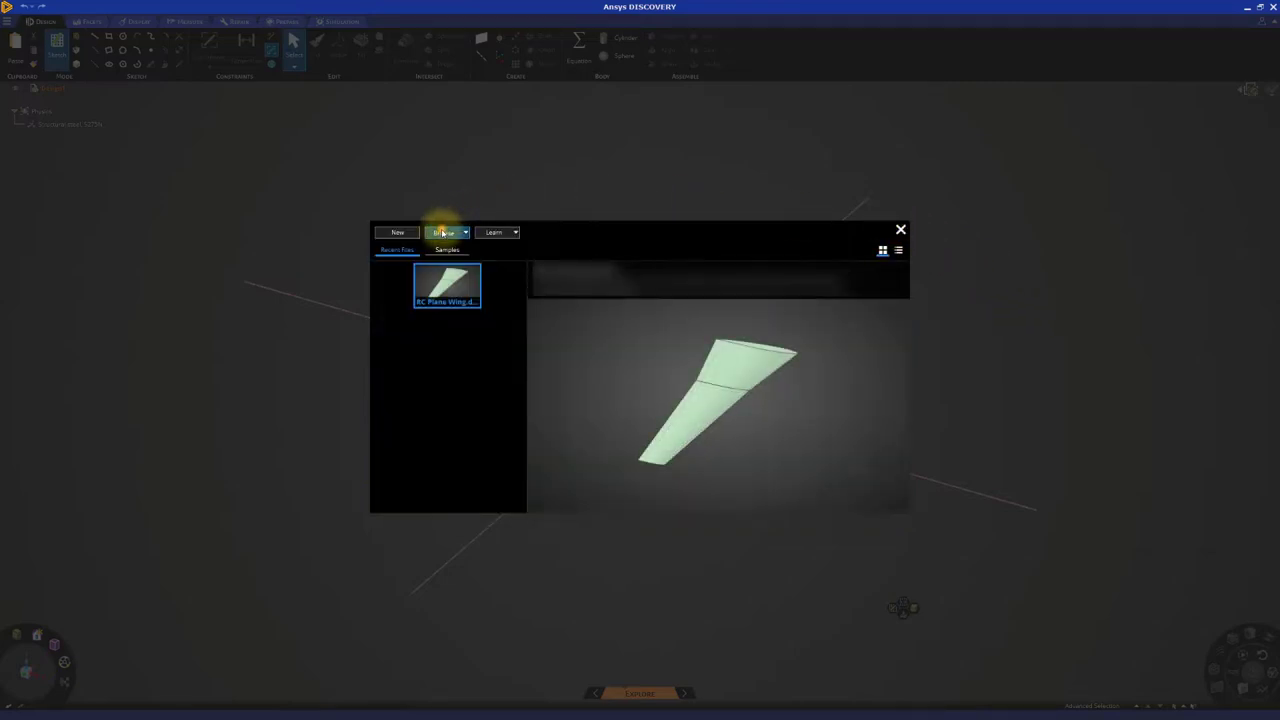
Load RC Plane Wing.dsco from the Open Discovery Document dialog
left_click(444, 232)
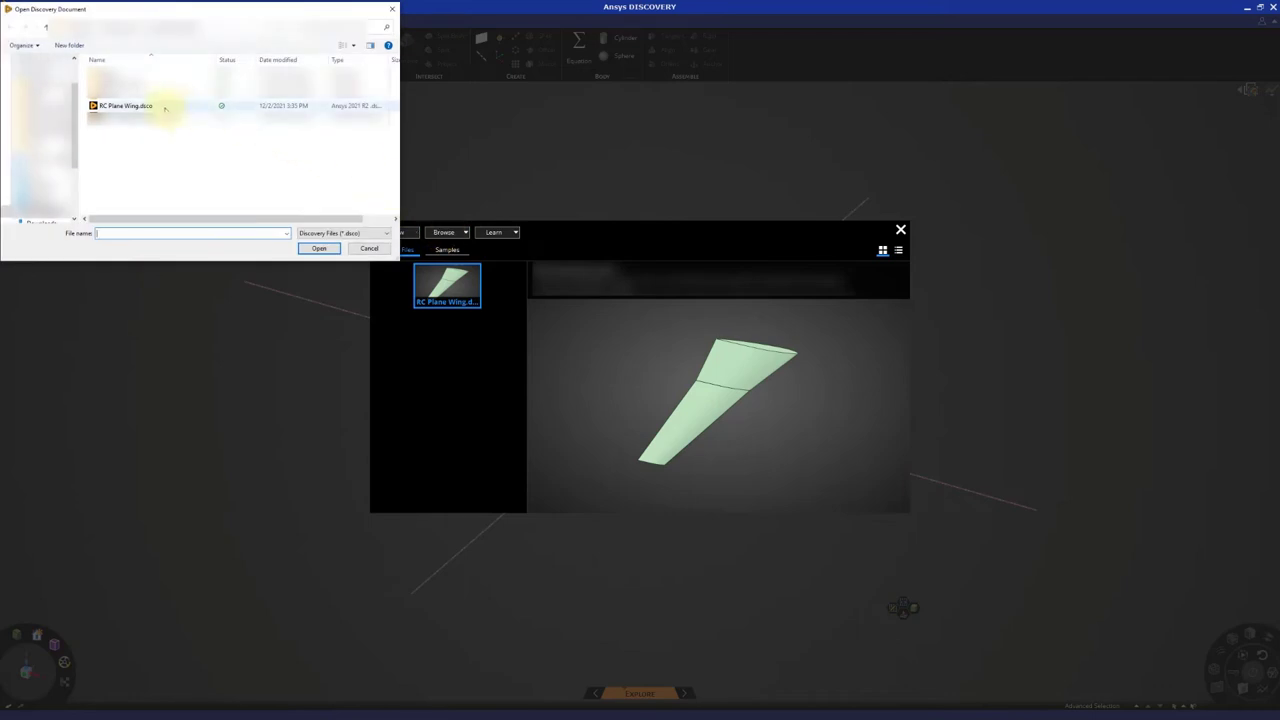
left_click(320, 248)
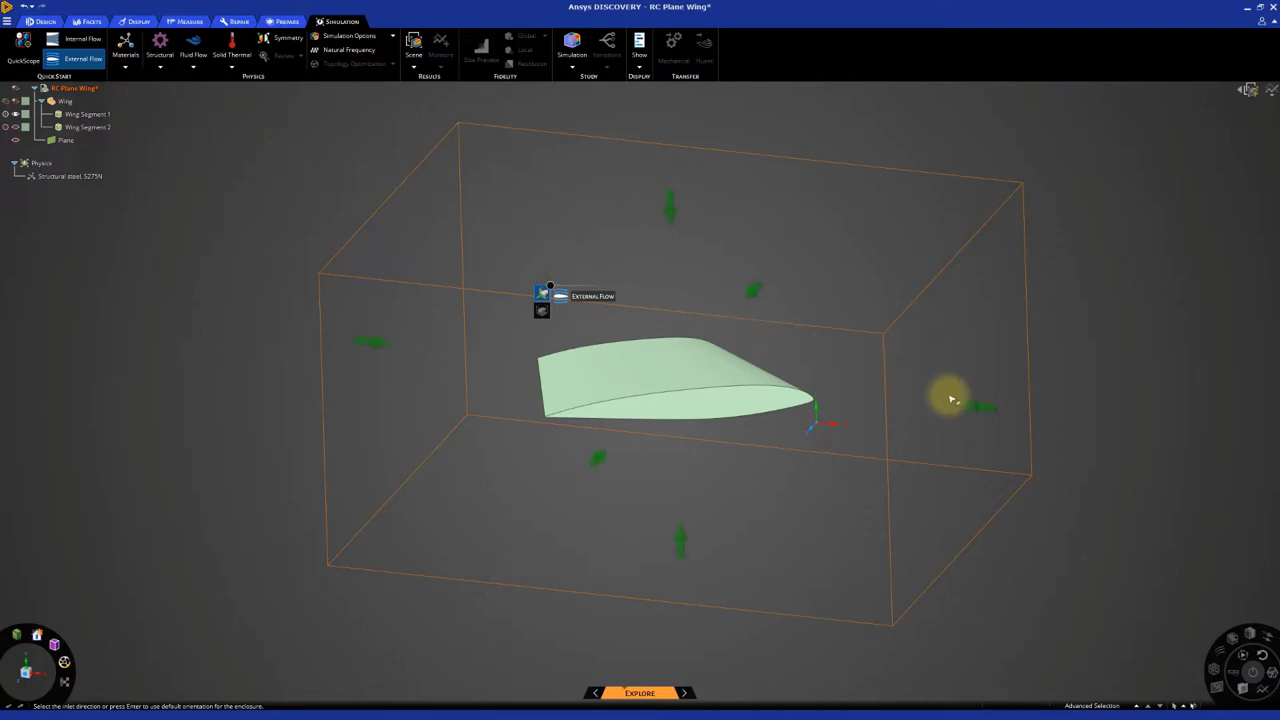
mouse_move(976, 408)
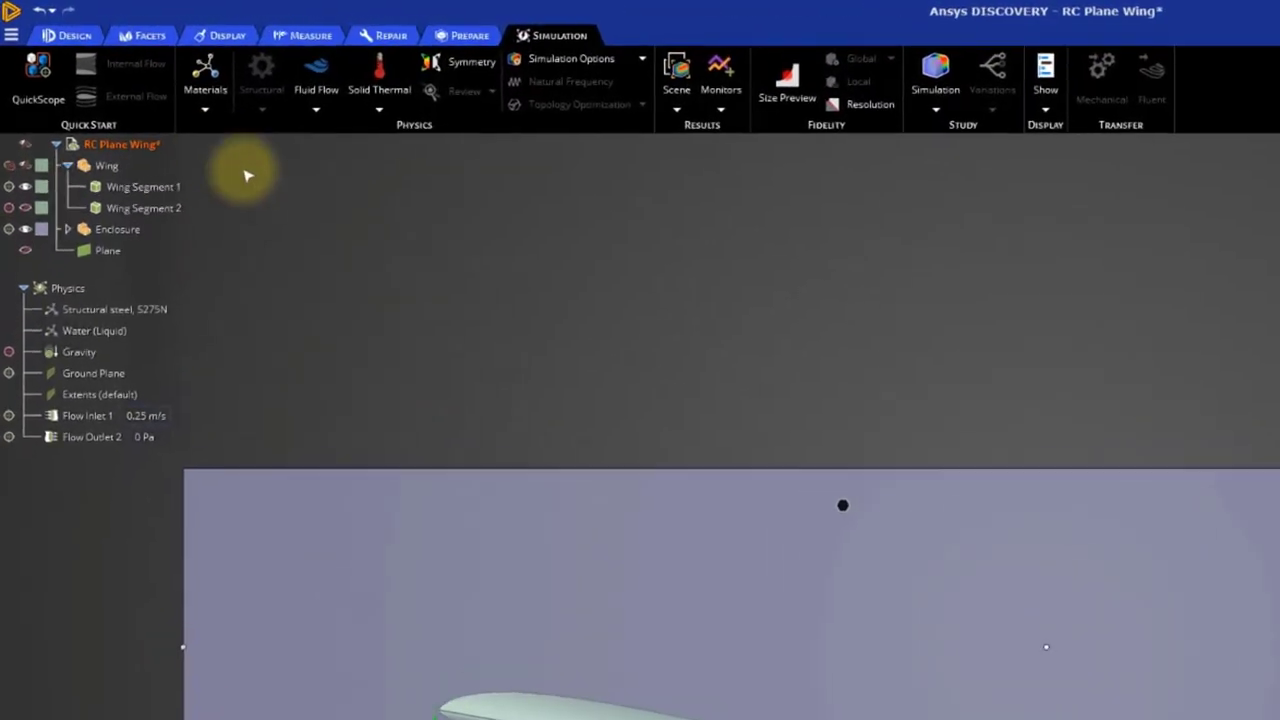
Switch to the Design workspace and select the Enclosure for moving
left_click(80, 36)
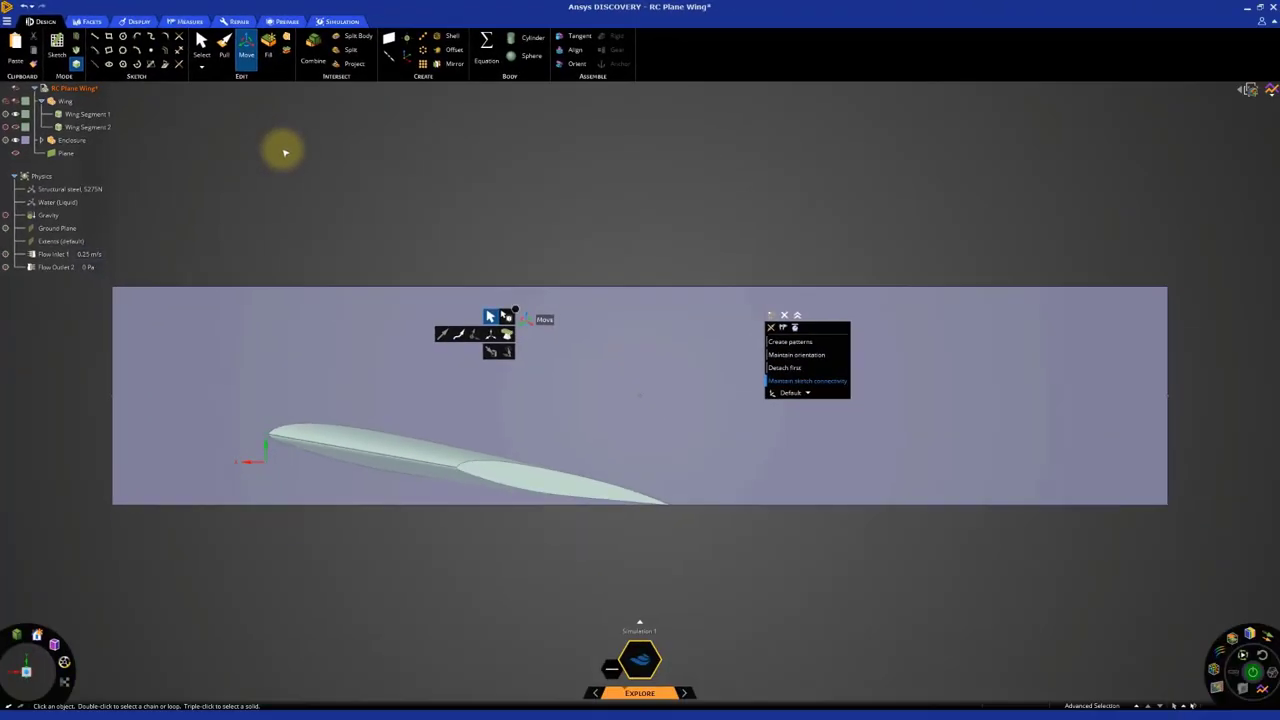
mouse_move(130, 124)
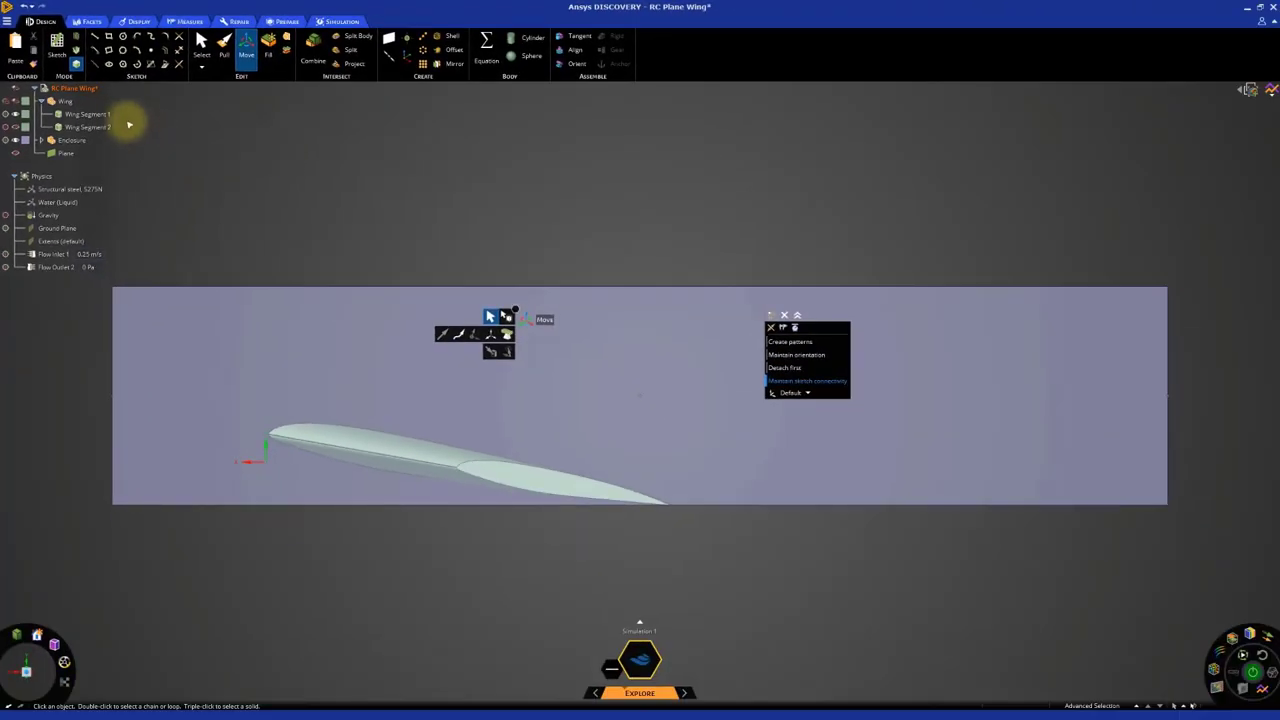
left_click(72, 140)
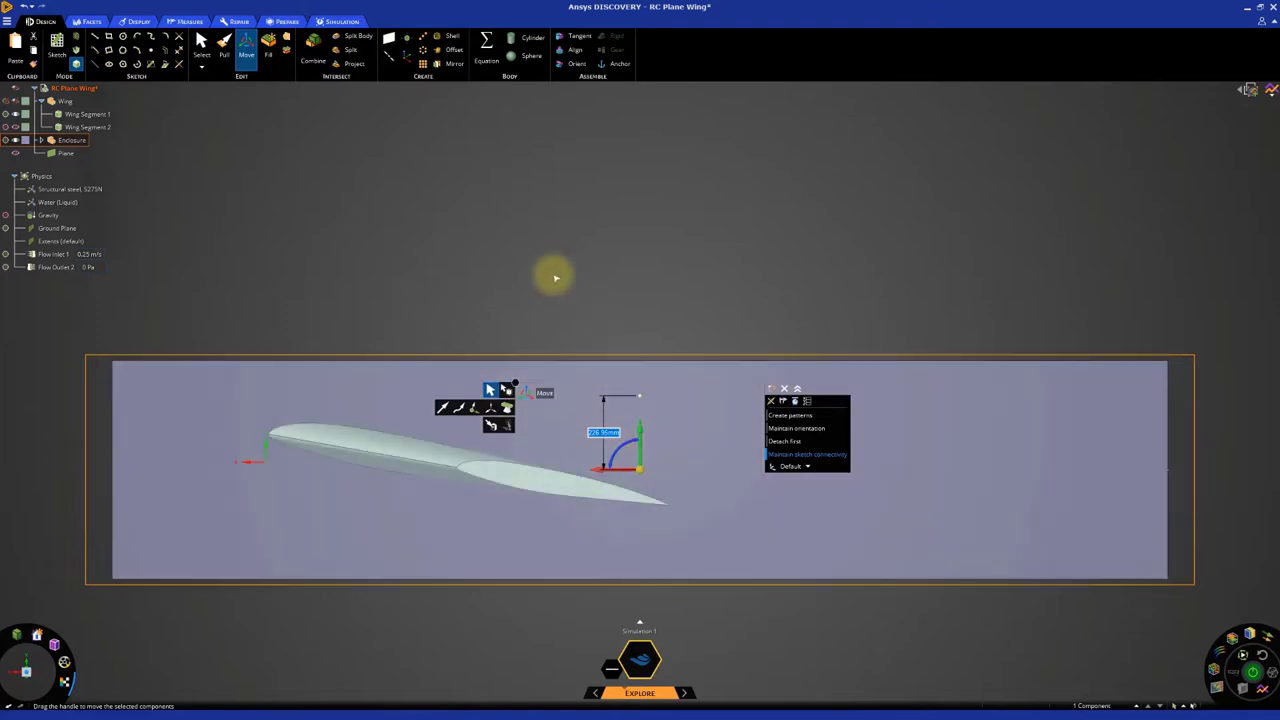
mouse_move(516, 248)
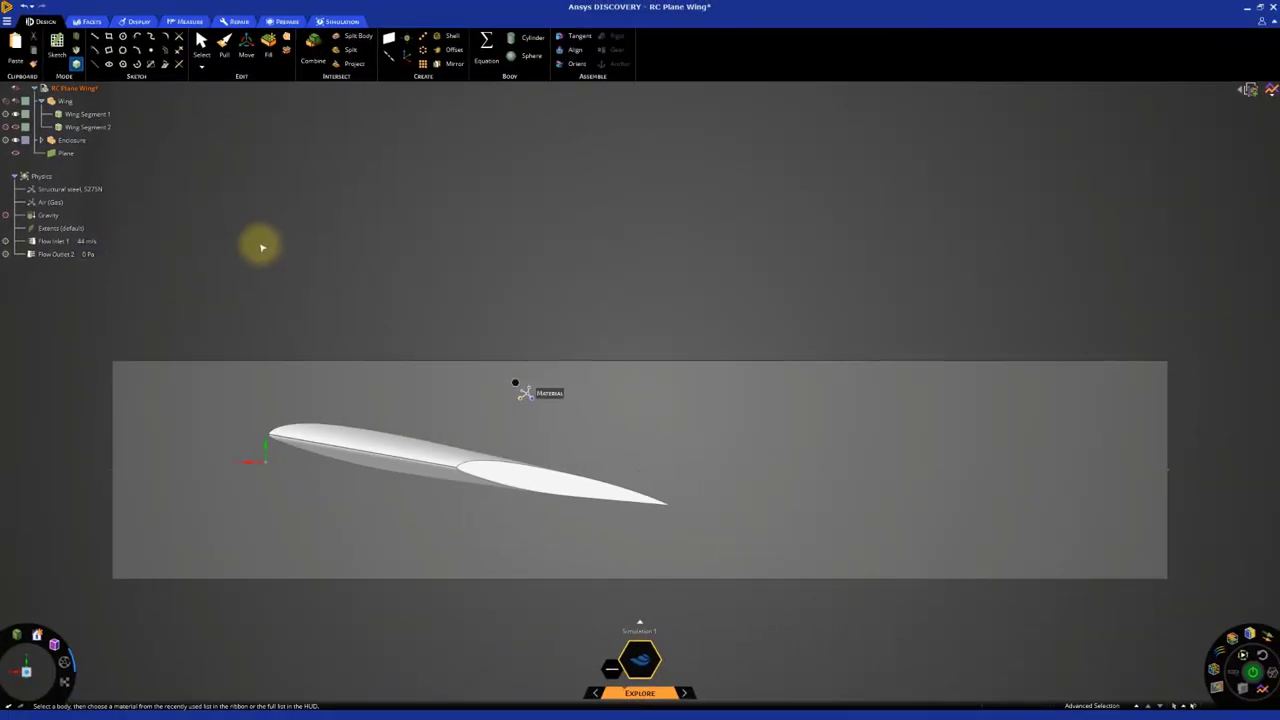
Select the enclosure while the fluid is changed to Air (Gas) with a higher inlet velocity
left_click(72, 140)
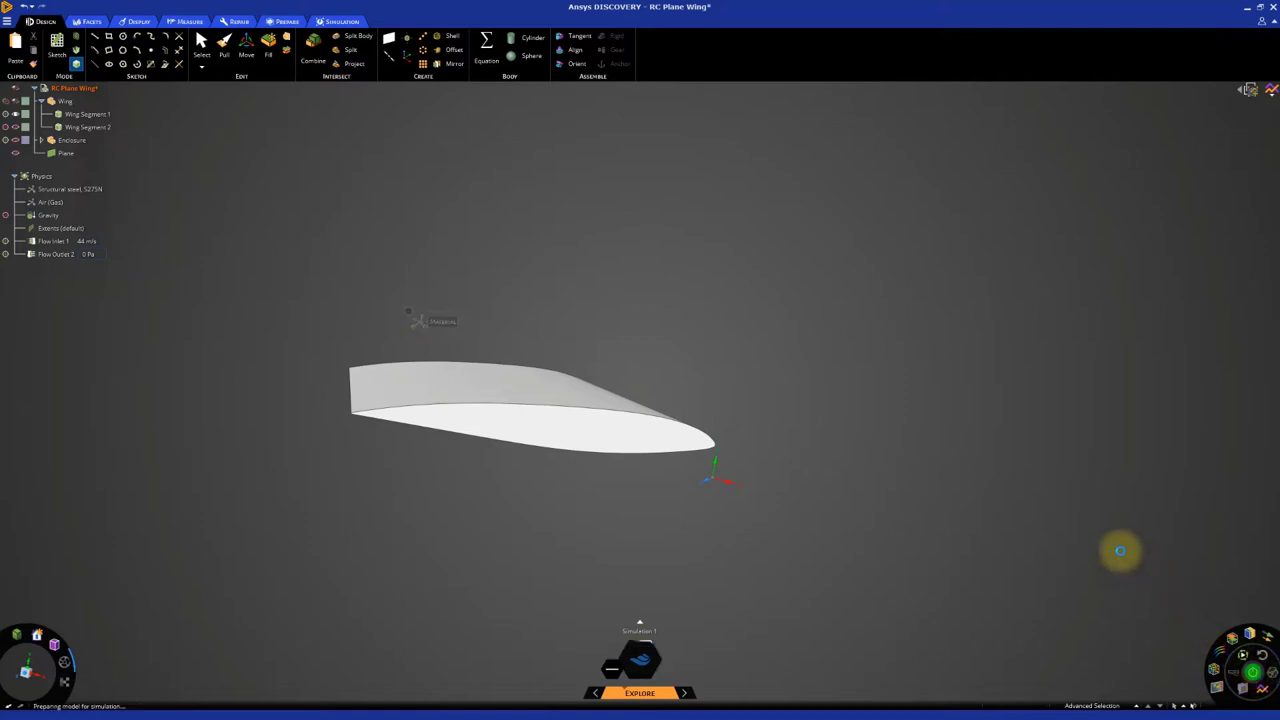
Change the velocity contour Location from All Faces to a section plane through the airfoil
left_click(500, 400)
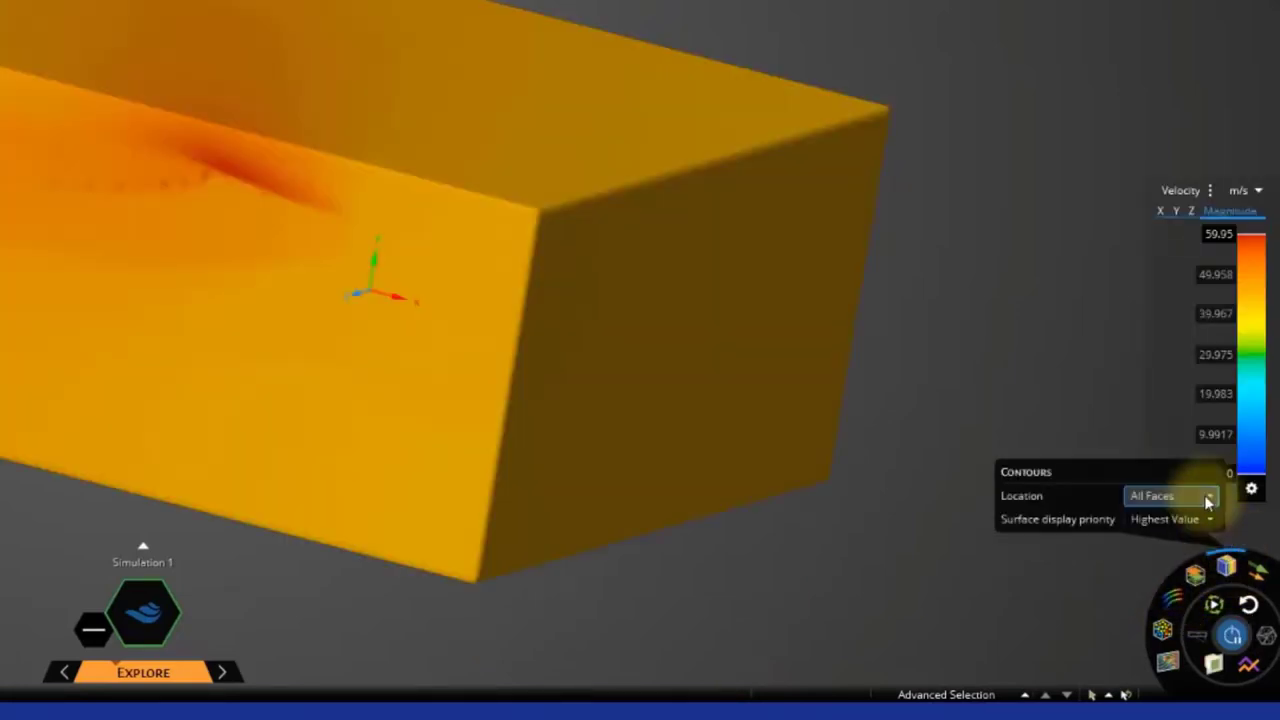
left_click(1170, 520)
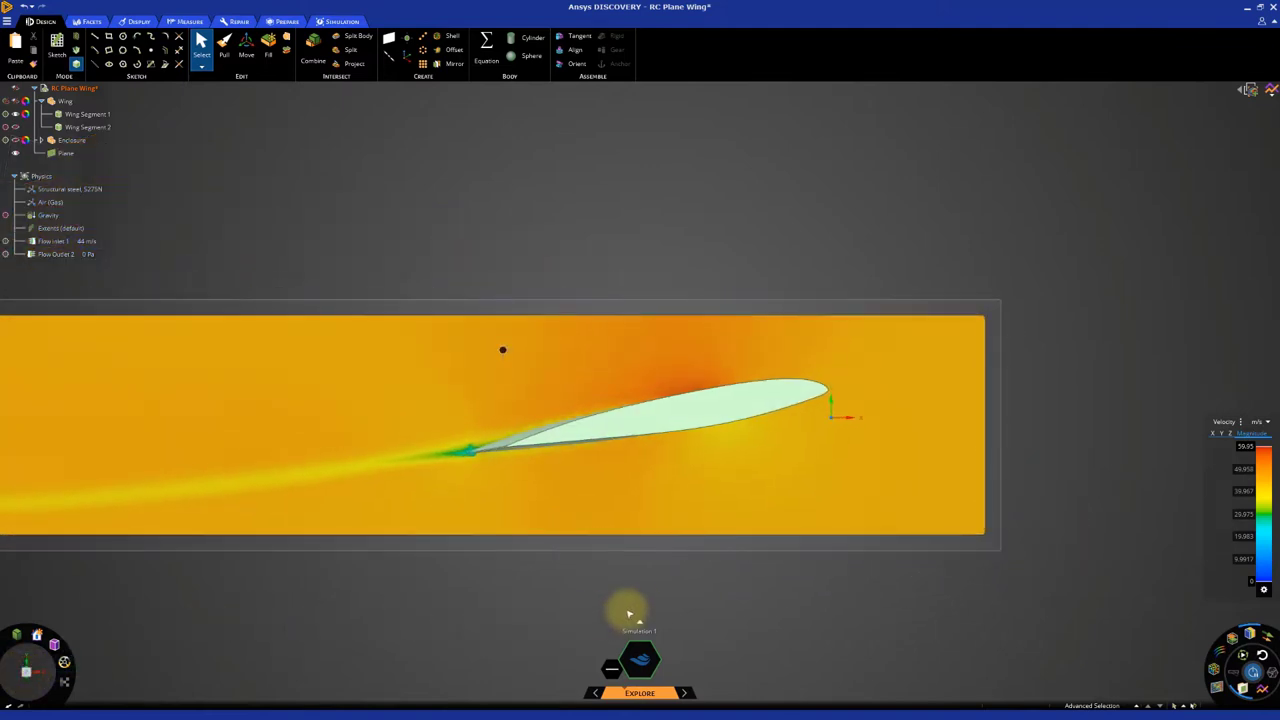
mouse_move(644, 612)
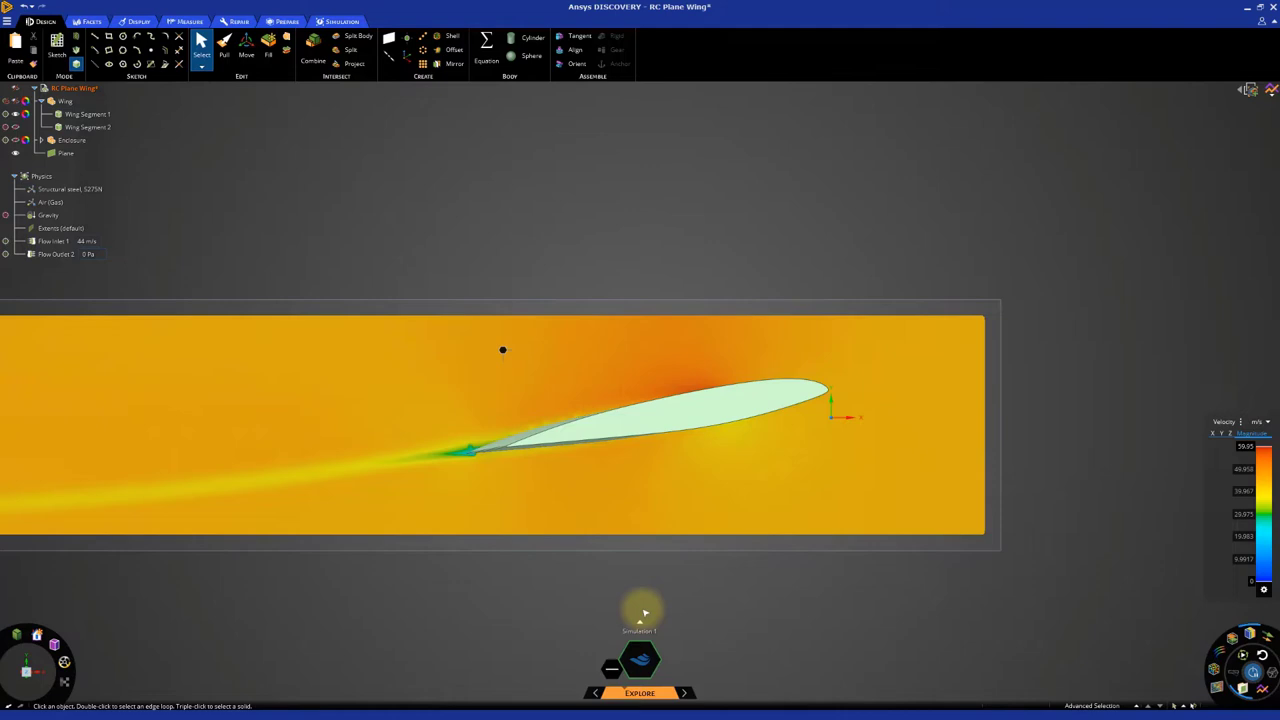
Rotate Wing Segment 1 to an exact steeper angle of attack and return to selection mode
left_click(246, 44)
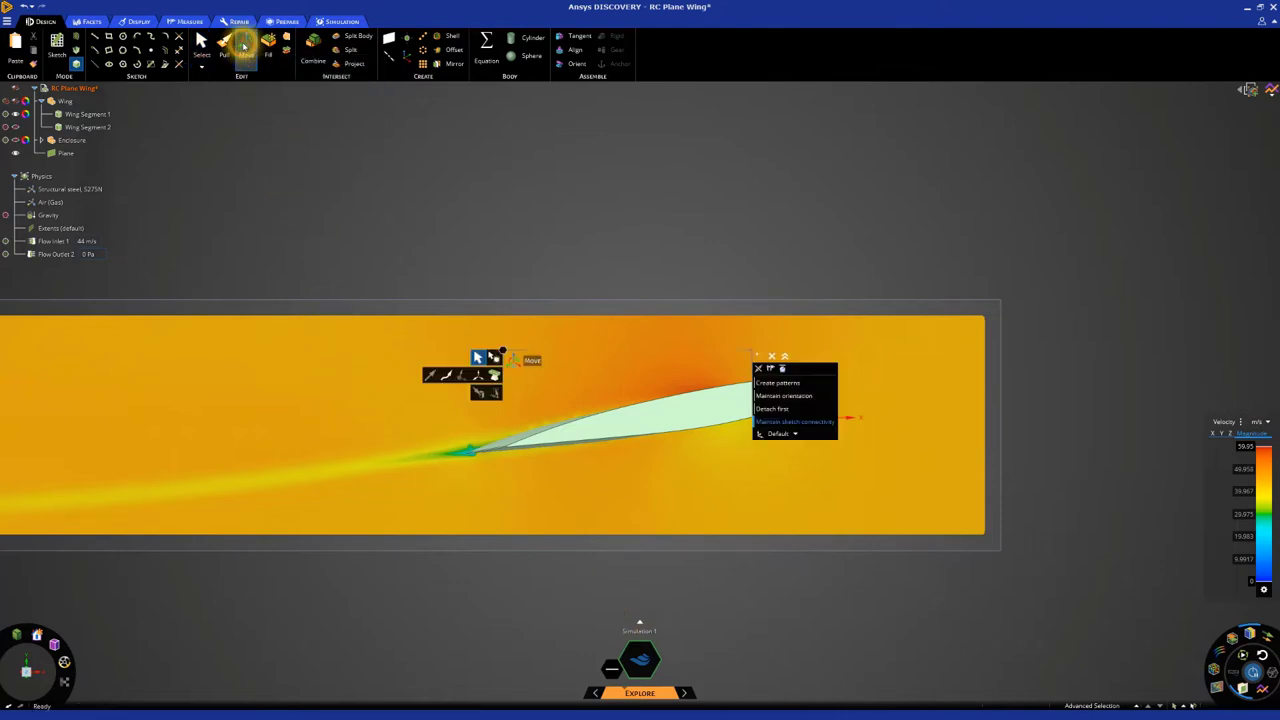
left_click(244, 44)
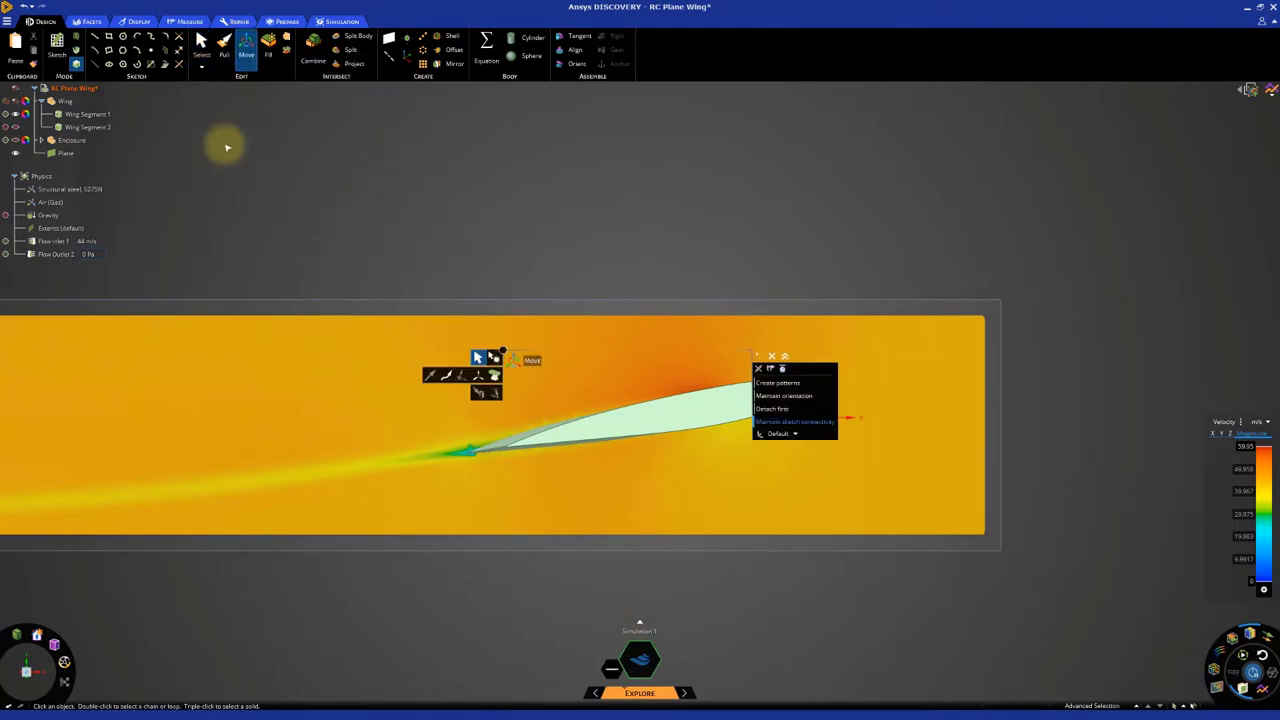
left_click(88, 112)
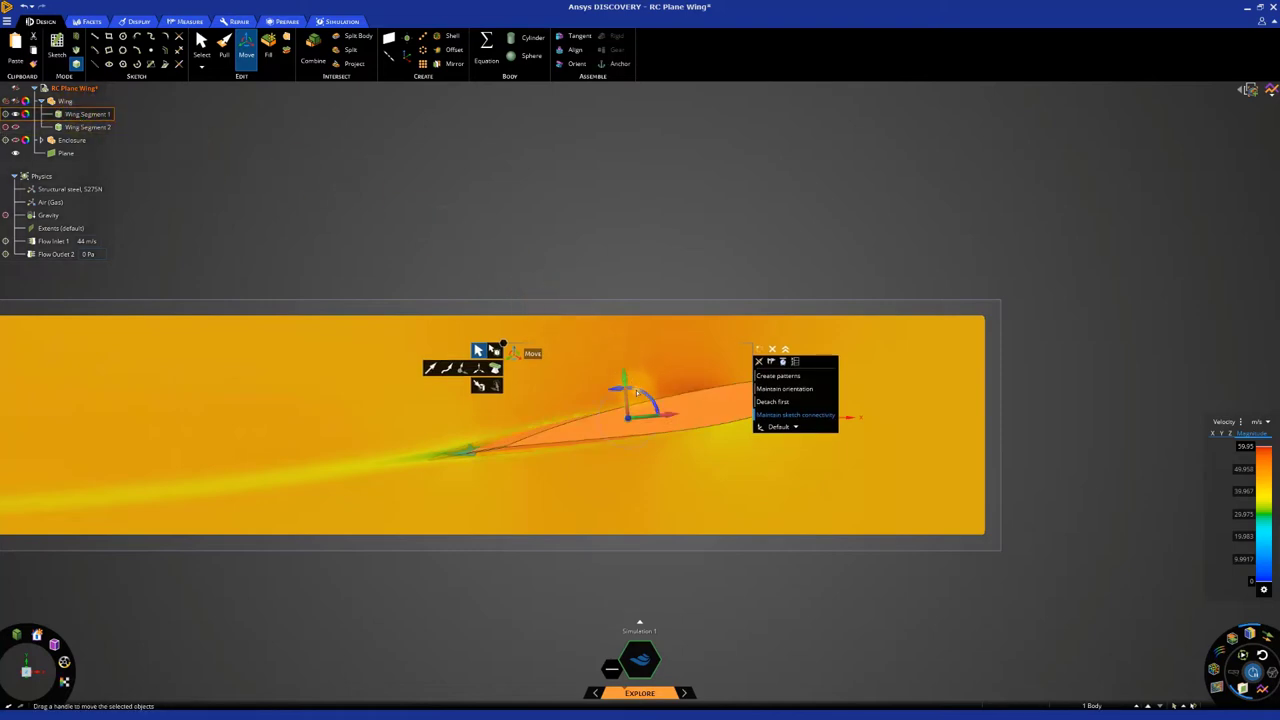
key("space")
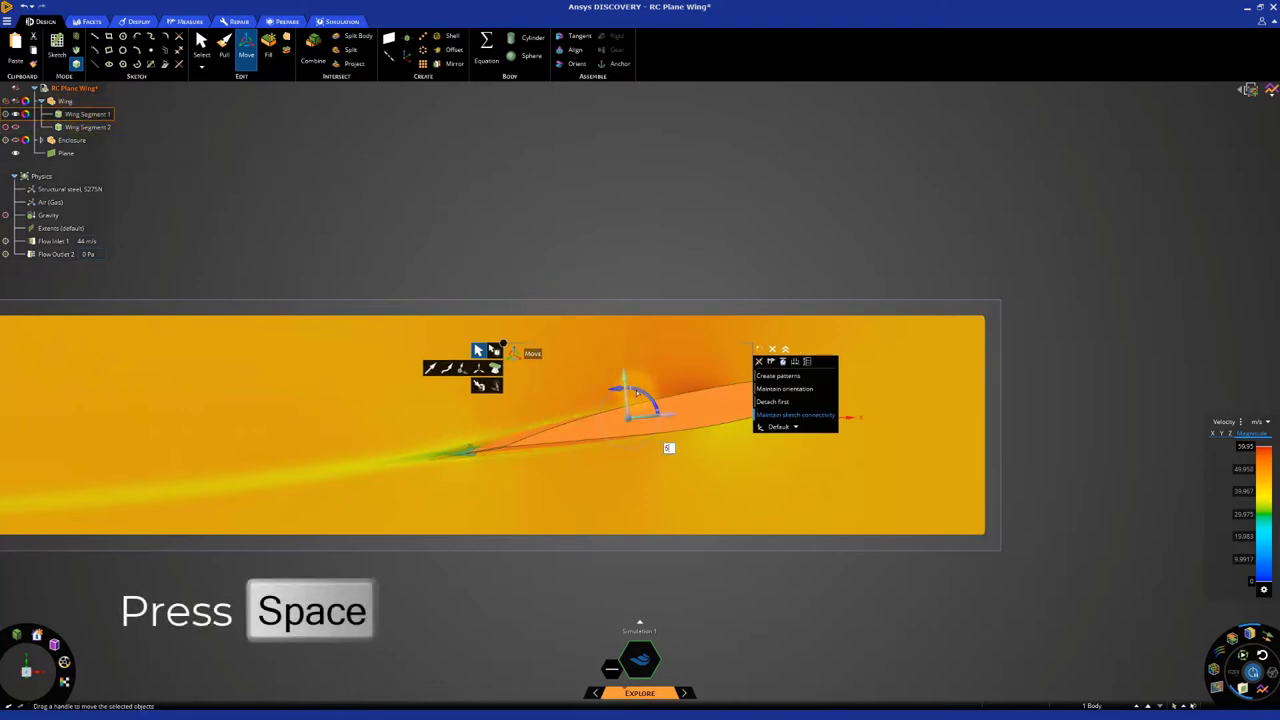
key("space")
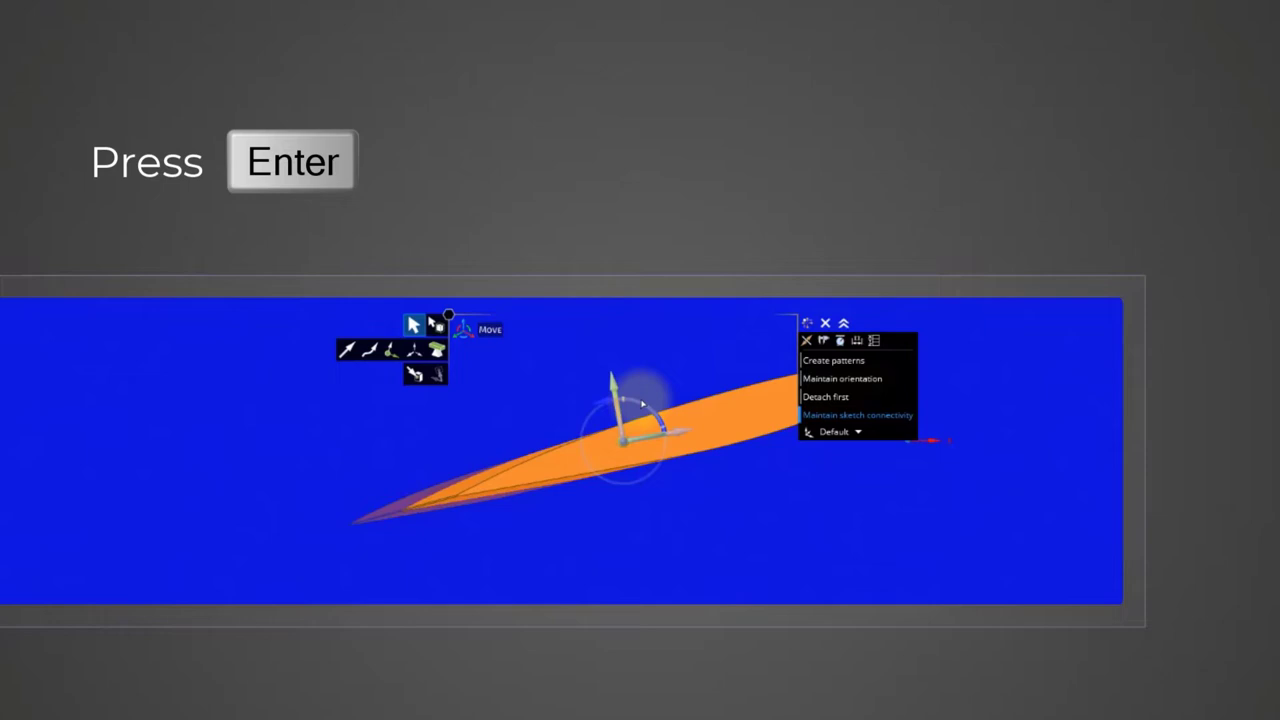
key("Return")
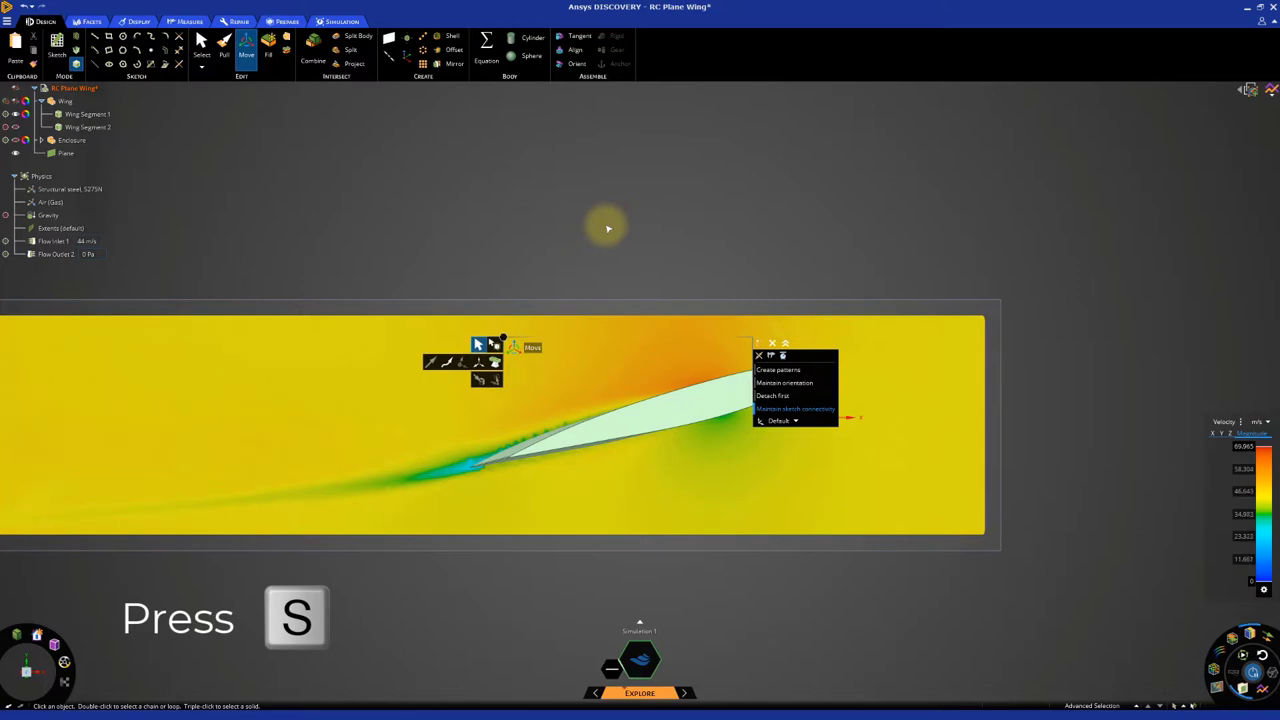
key("s")
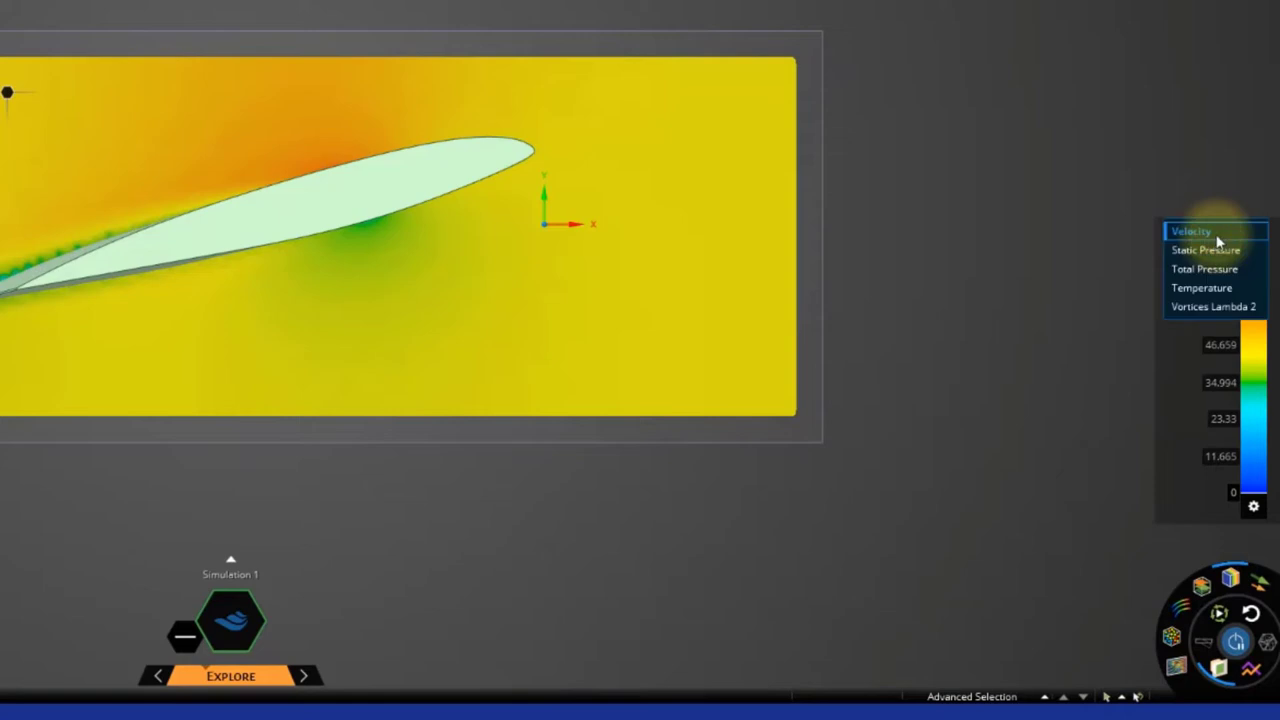
Switch the legend variable to Static Pressure shown on the wing faces
left_click(1204, 250)
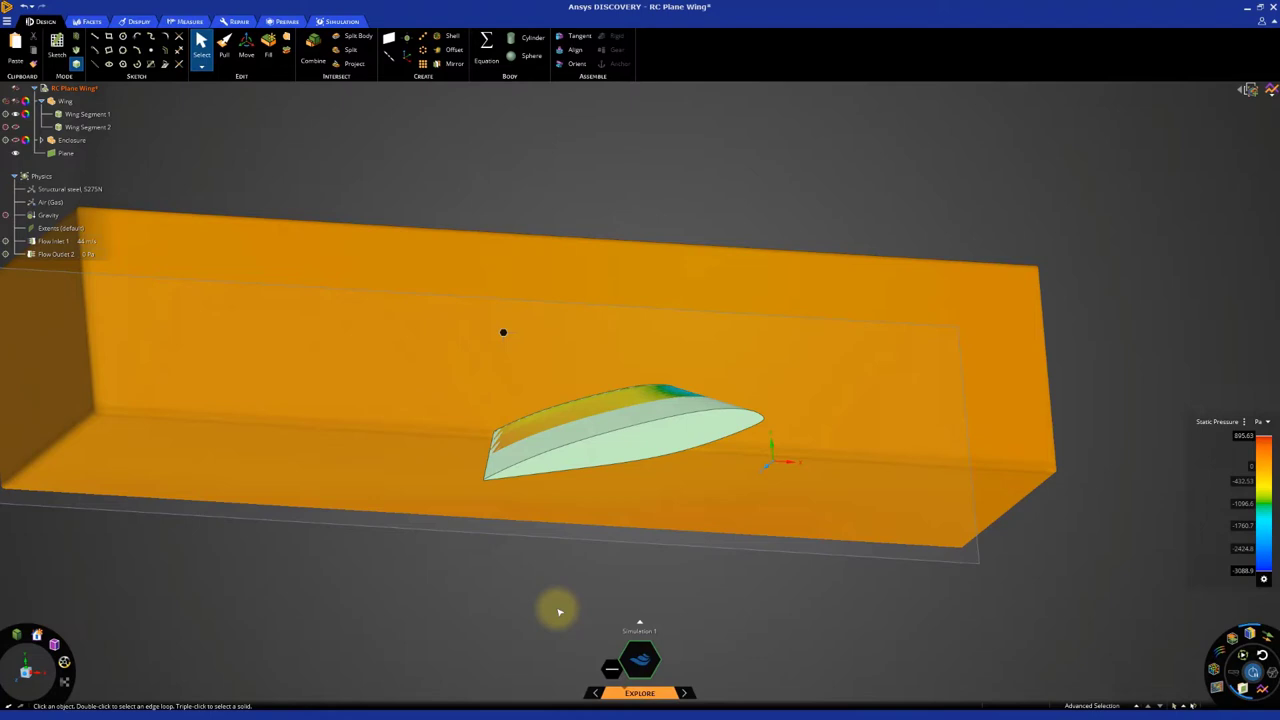
left_click(64, 100)
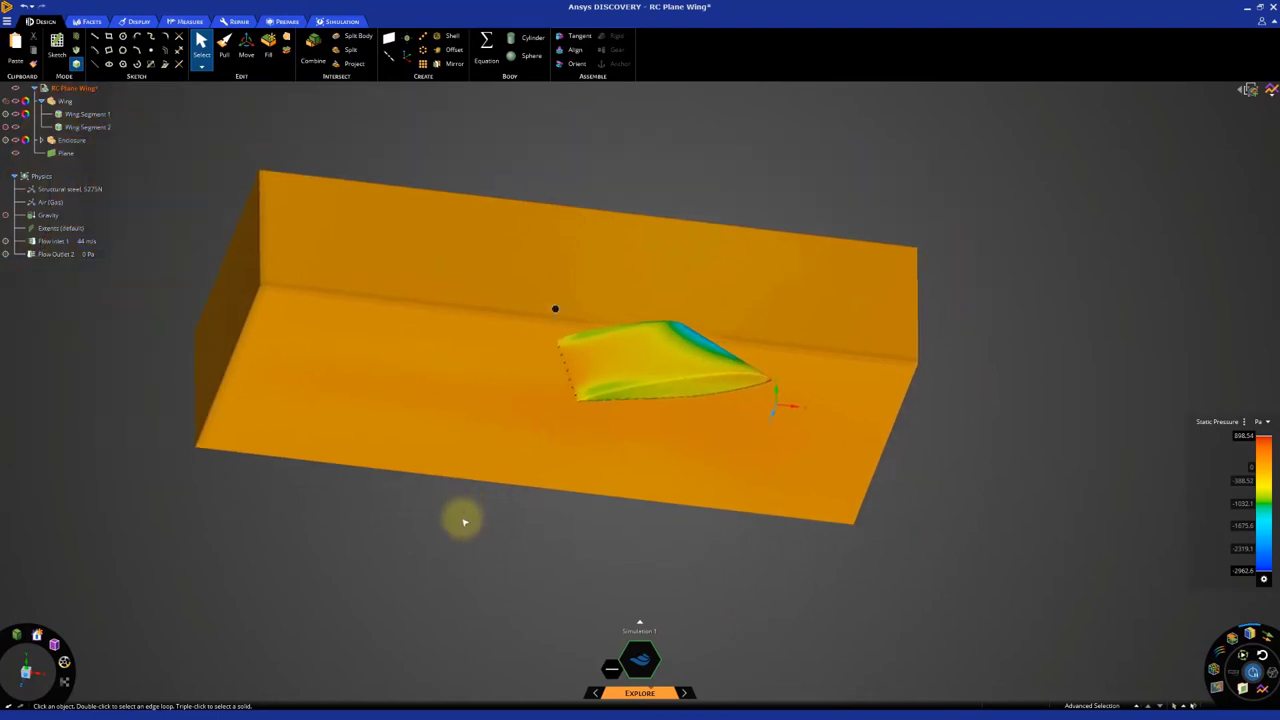
Show the full flow enclosure as a transparent box around the pressure-coloured wing
left_click(72, 140)
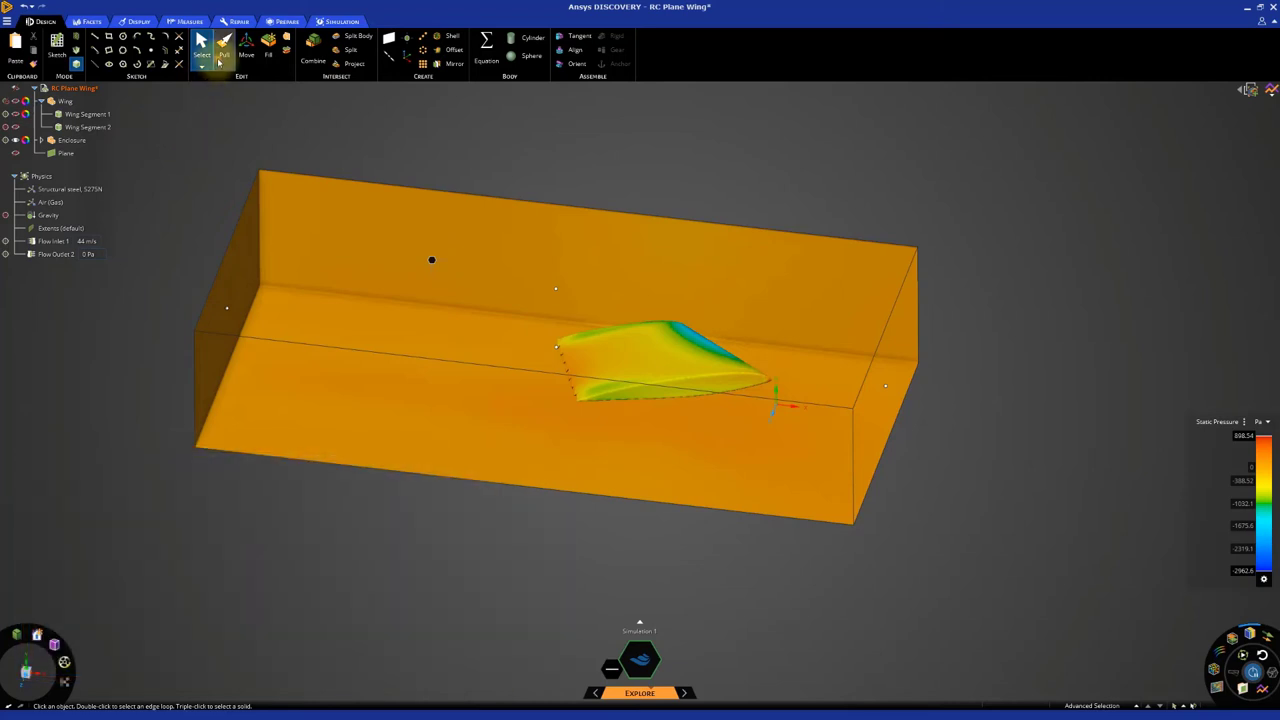
Pull the enclosure's end face inward so the box fits tightly around the wing
left_click(224, 40)
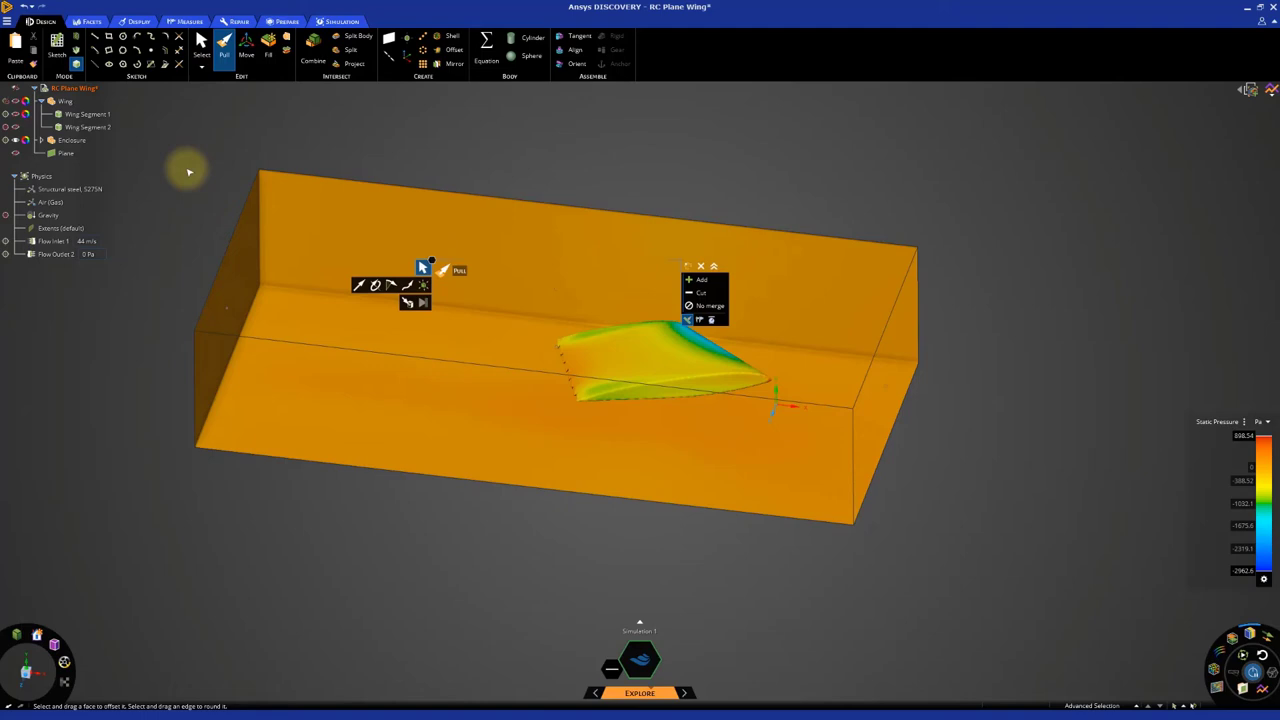
mouse_move(204, 238)
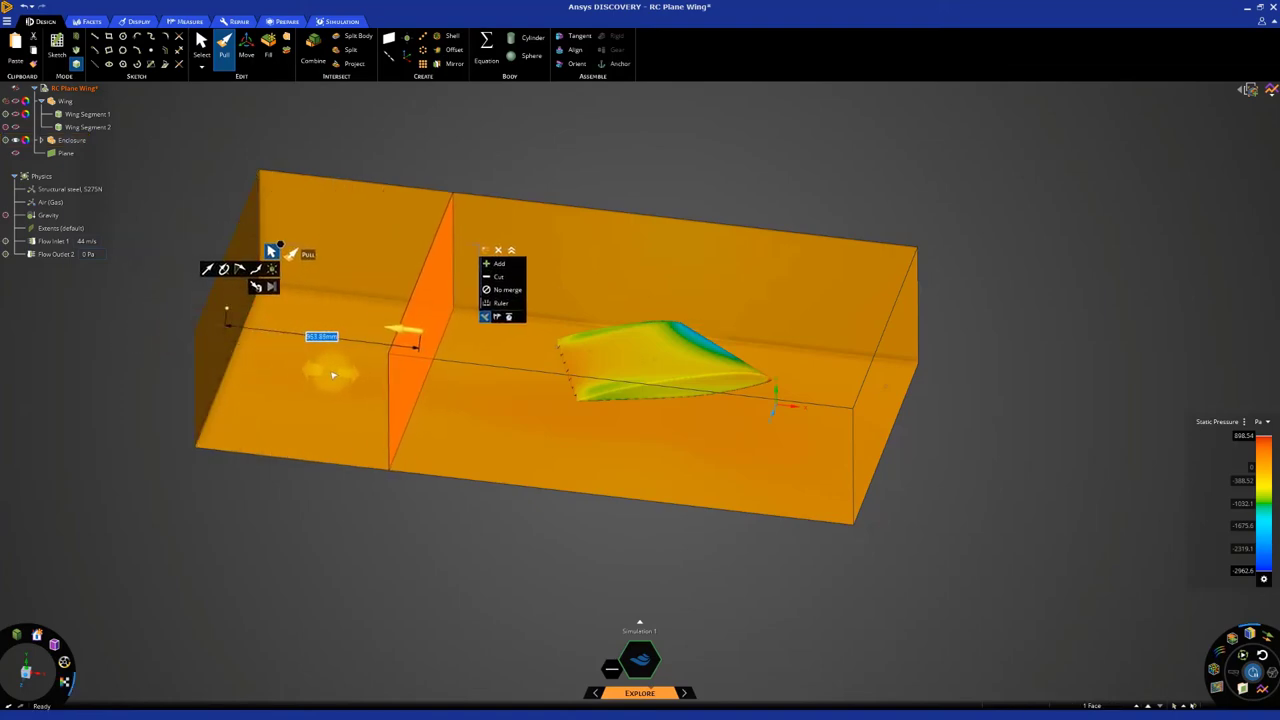
left_click_drag(336, 376, 428, 528)
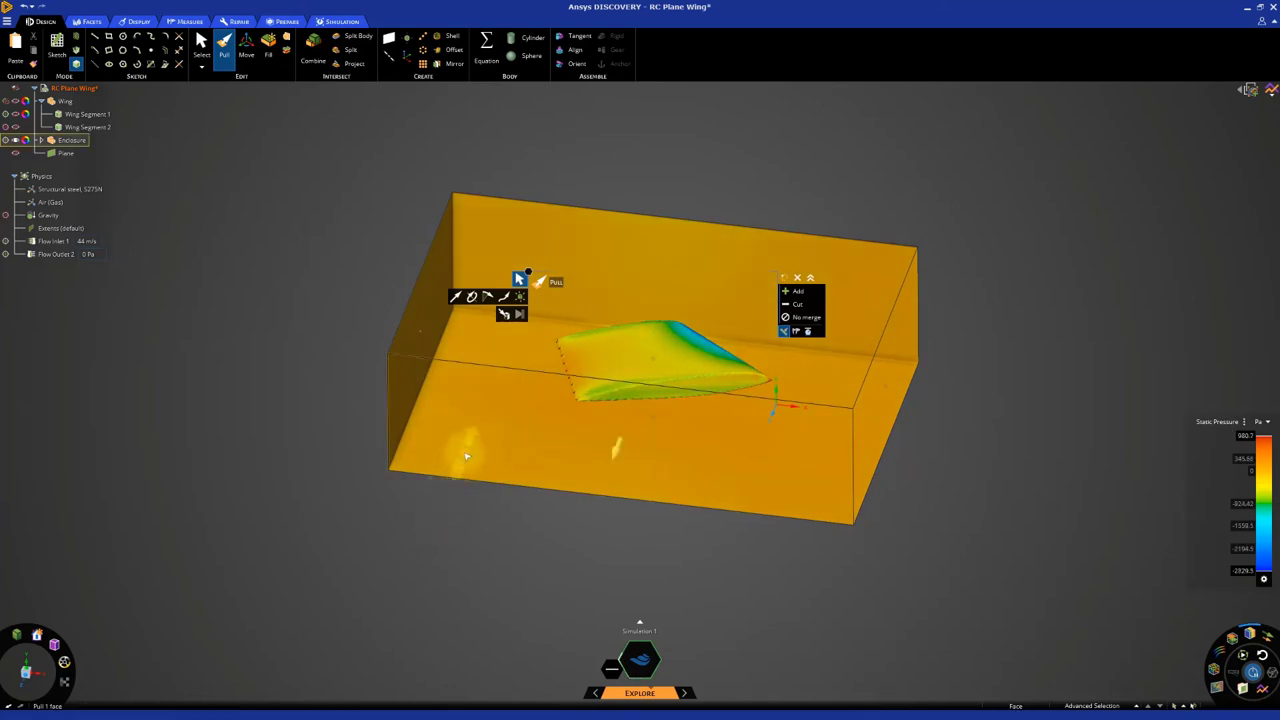
key("ctrl")
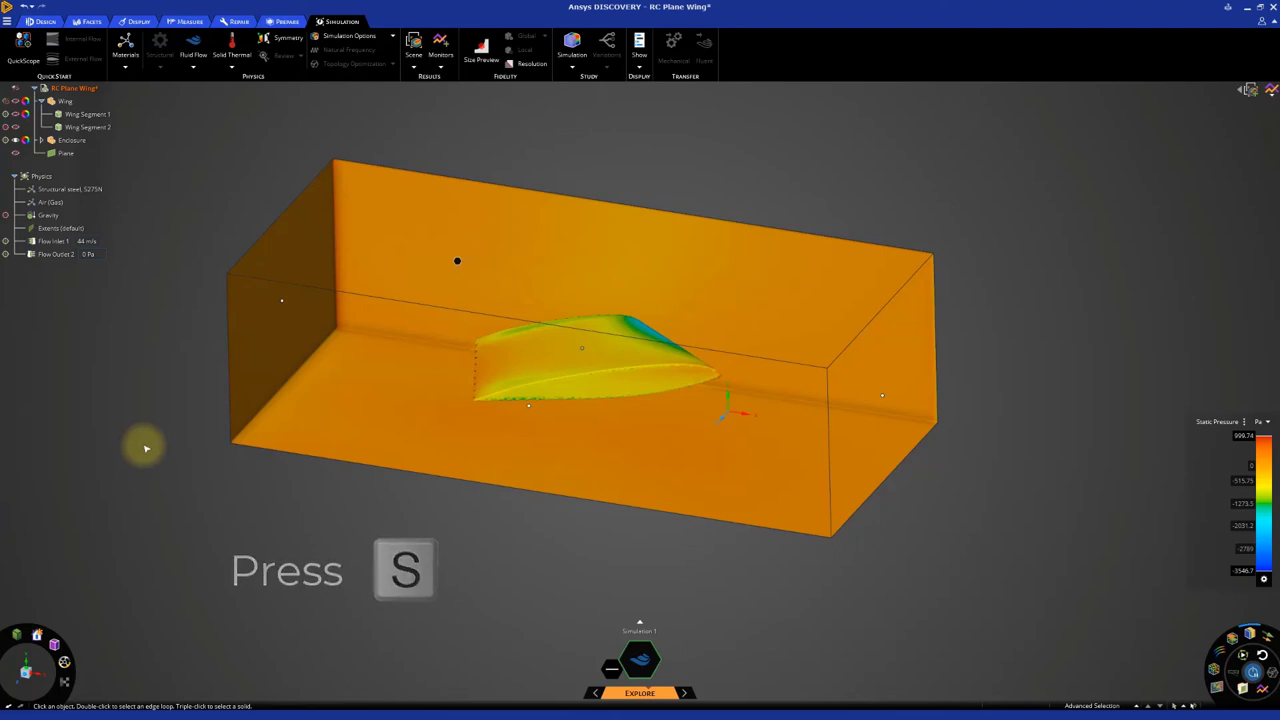
left_click(72, 140)
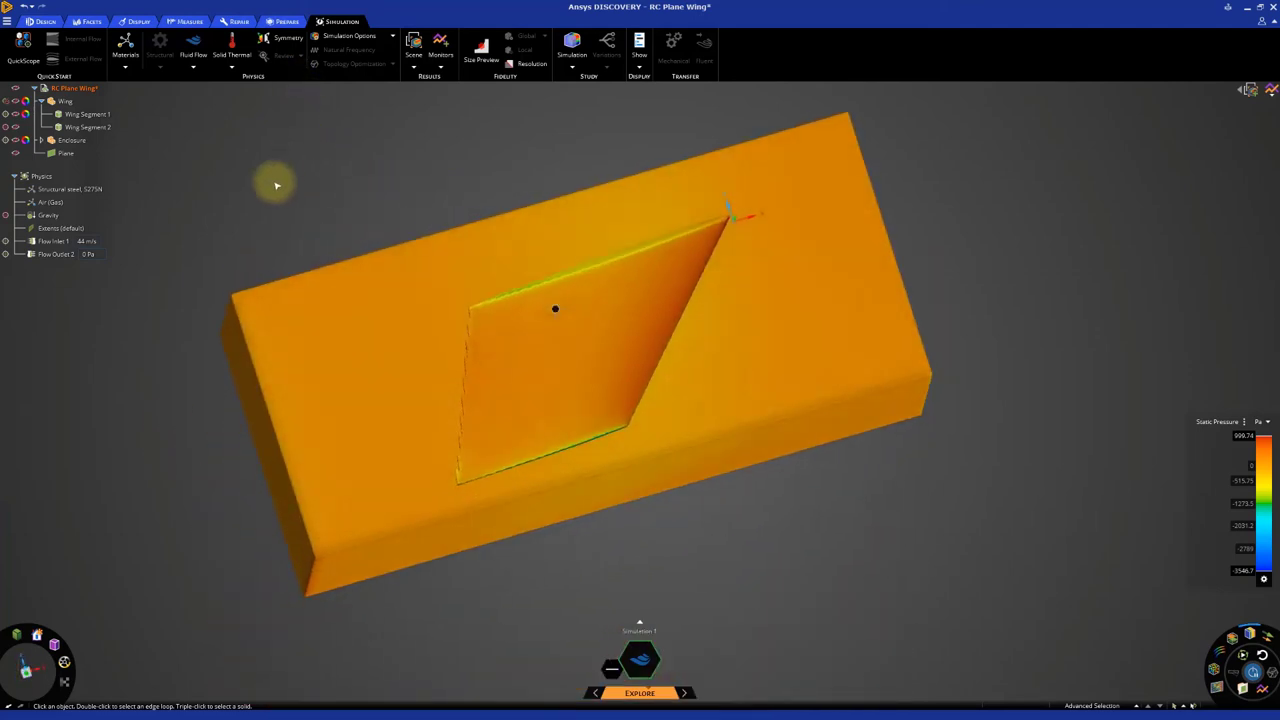
scroll("up", 3)
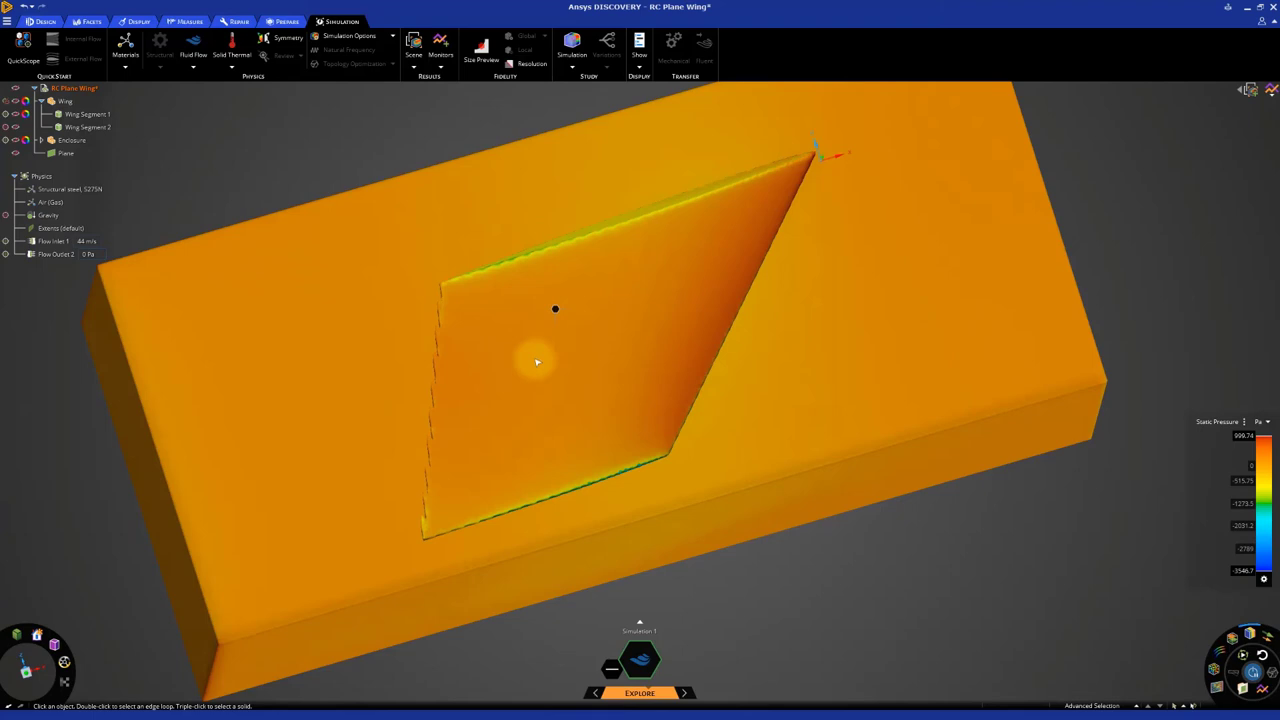